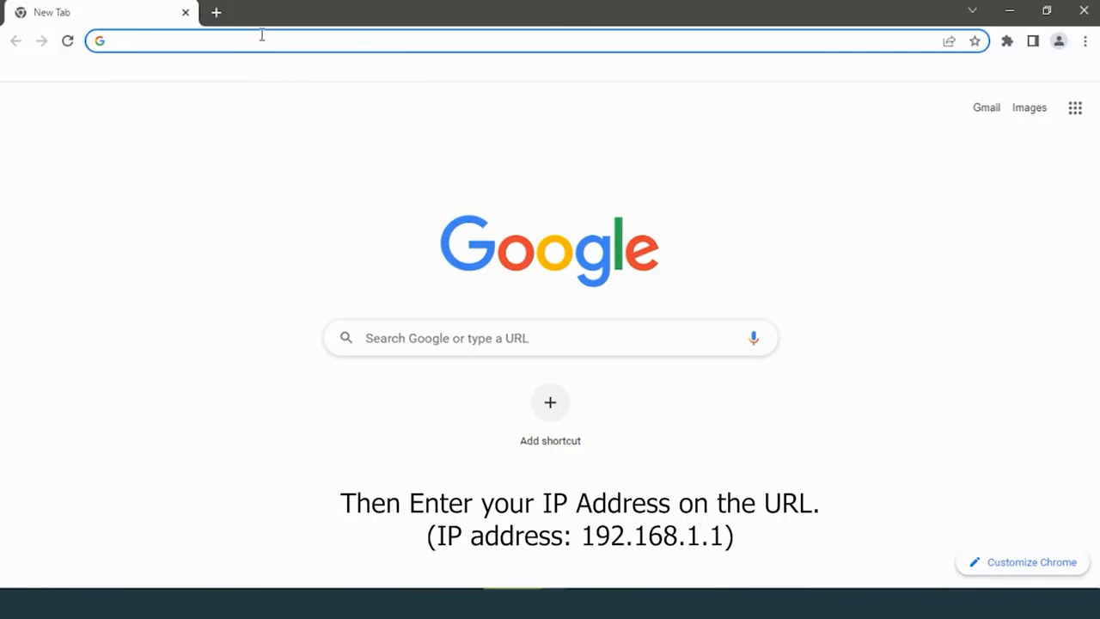
# Navigate to the router address 192.168.1.1 to load the ONT login page.
pyautogui.write('1')
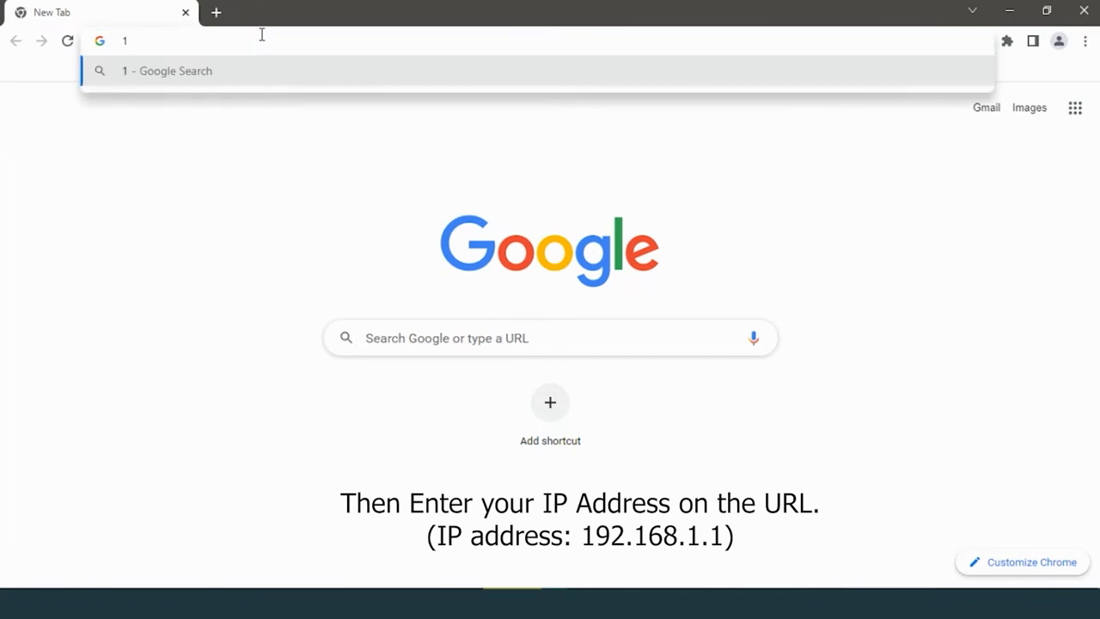
pyautogui.write('92.16')
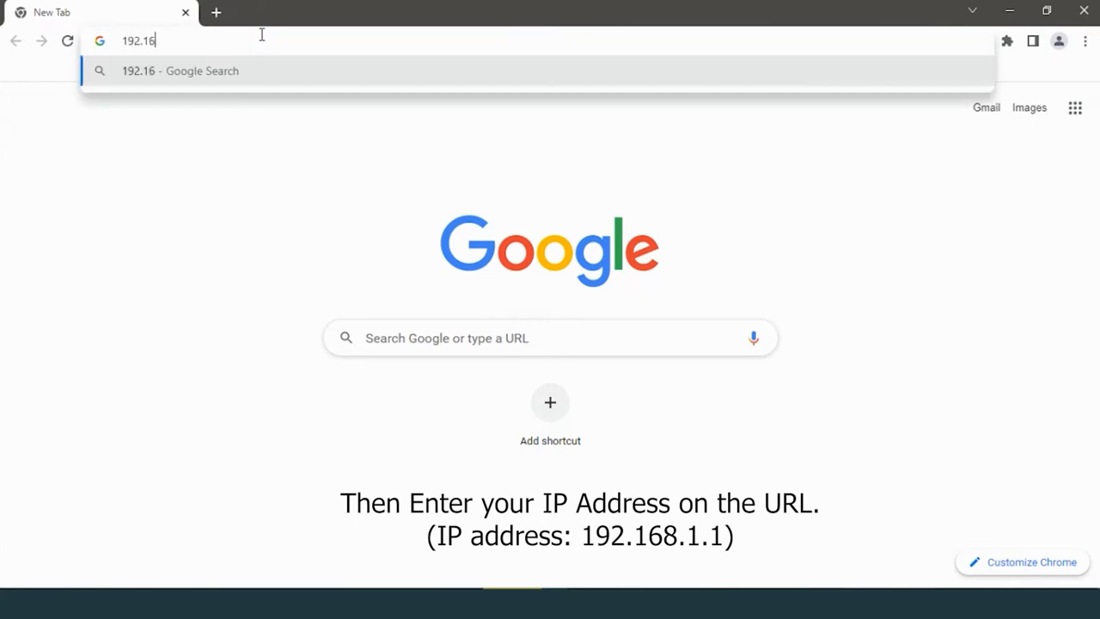
pyautogui.press('Return')
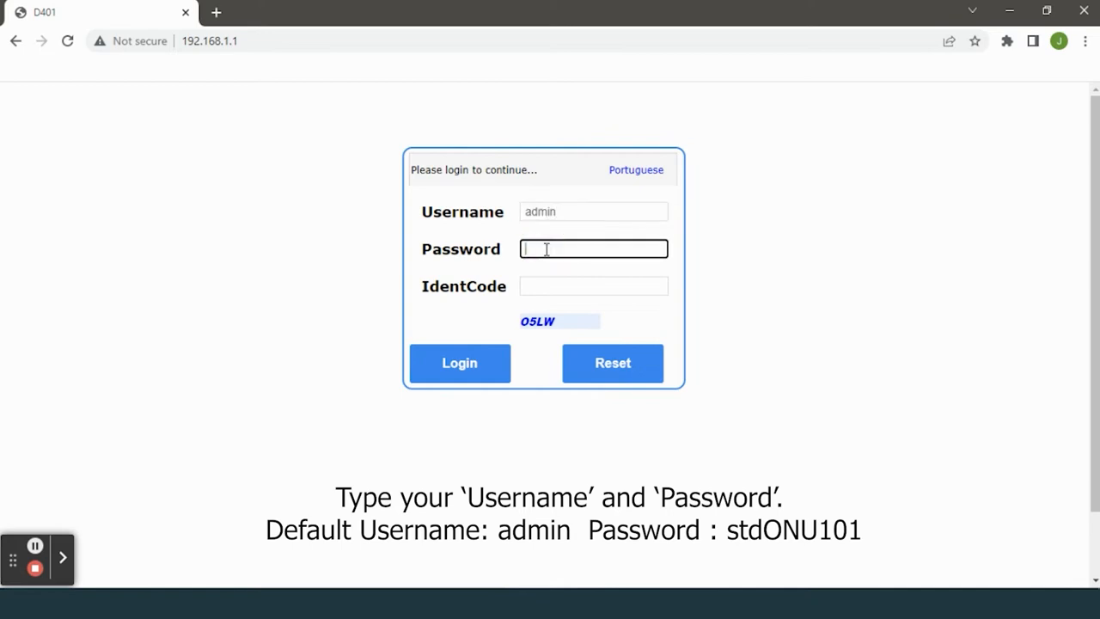
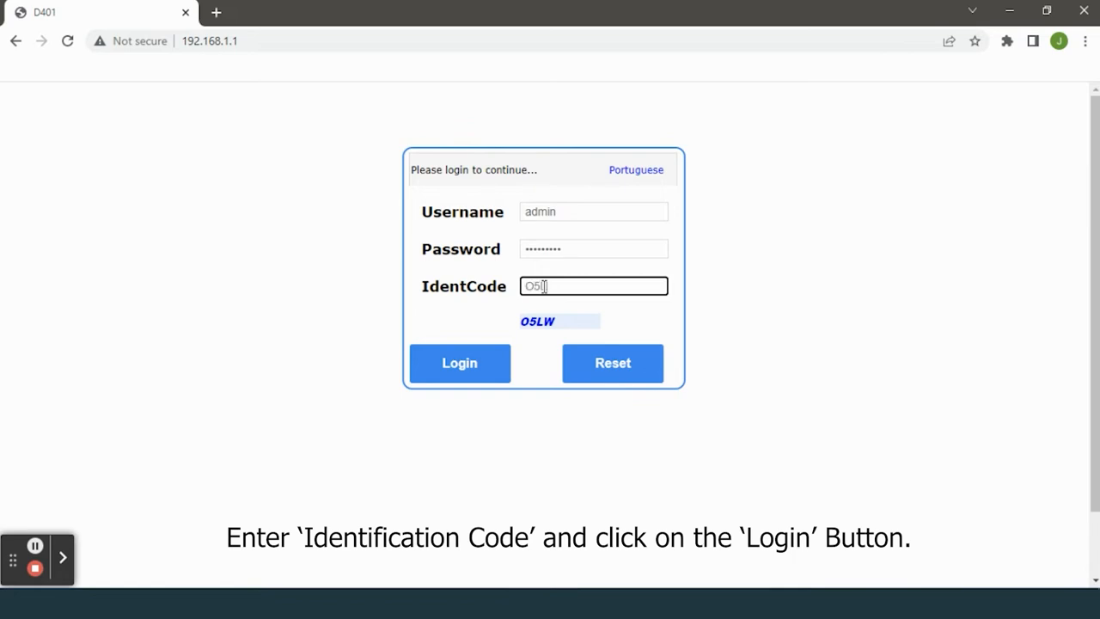
pyautogui.click(459, 363)
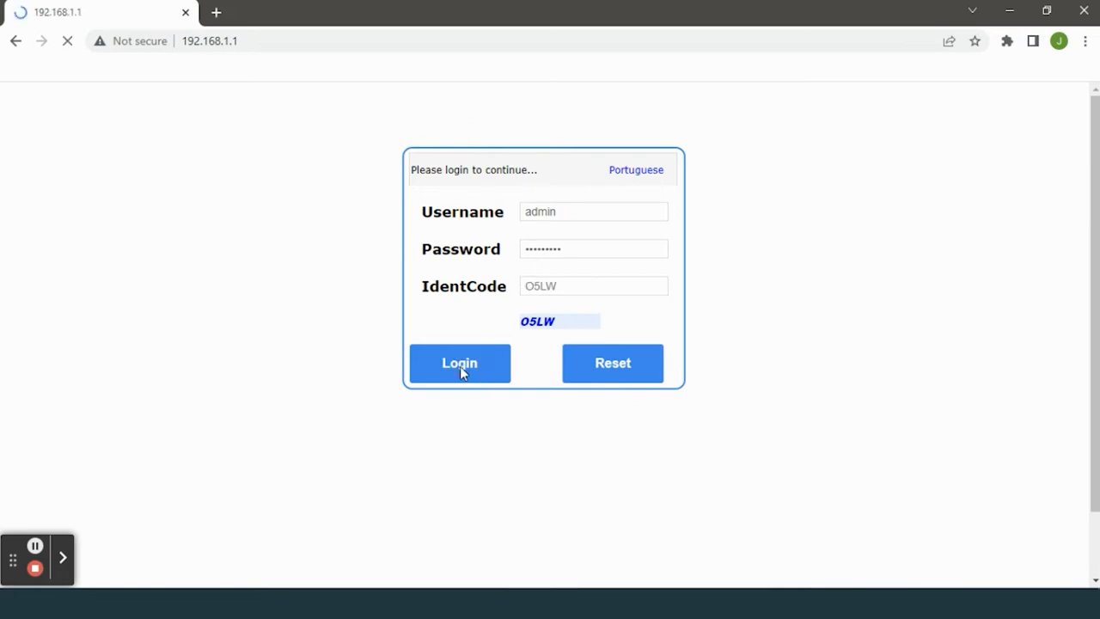
pyautogui.click(459, 363)
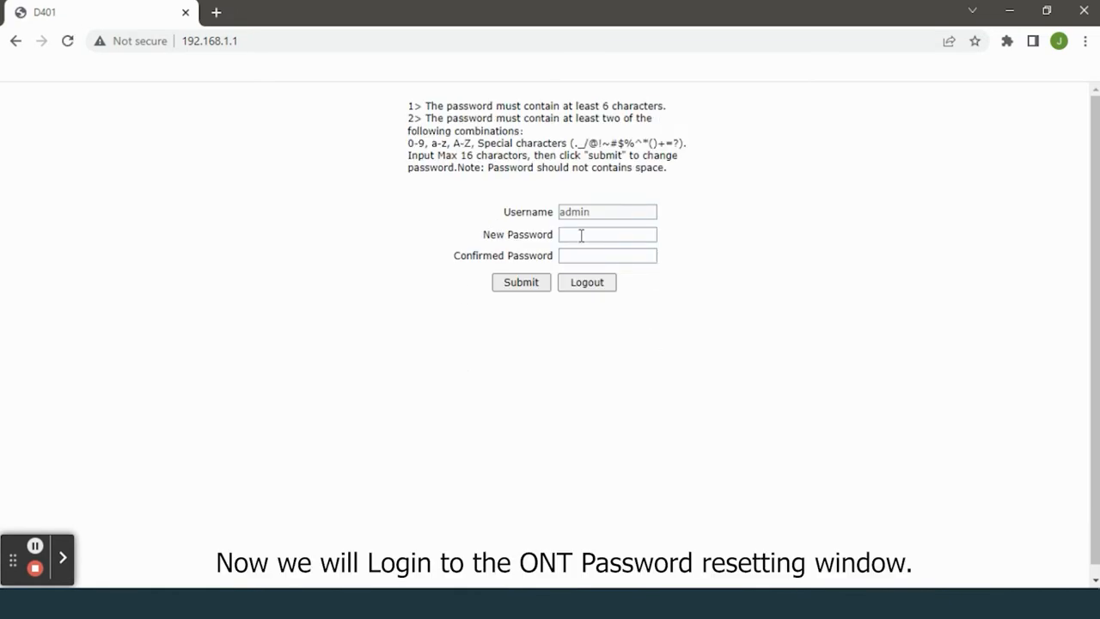
# Enter and confirm a new admin password and submit it, returning to the login page.
pyautogui.click(609, 234)
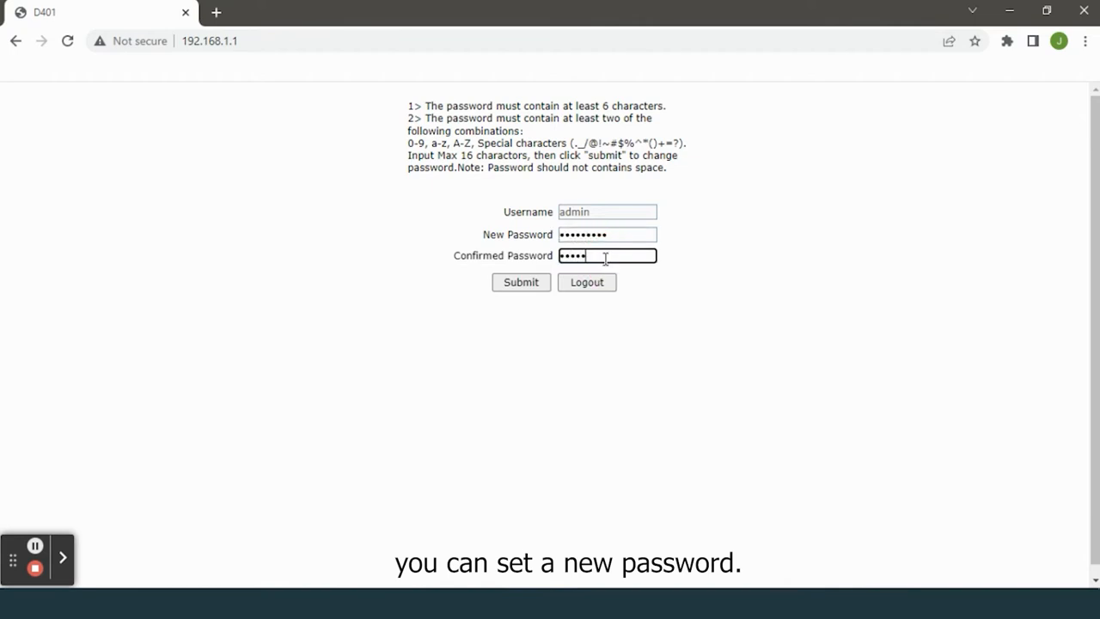
pyautogui.click(521, 282)
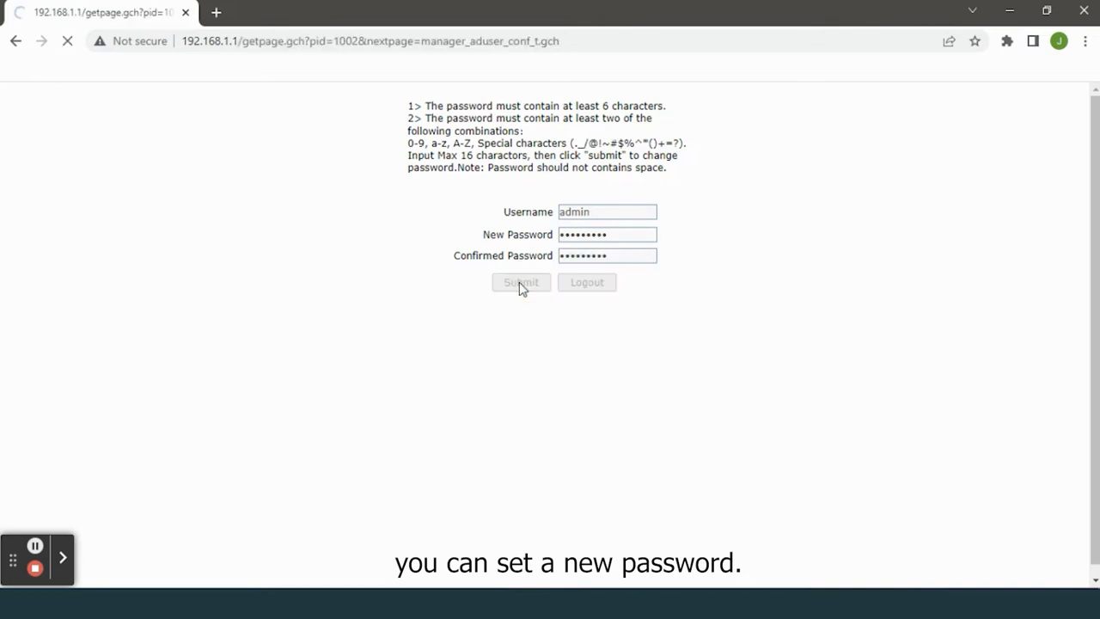
pyautogui.click(521, 282)
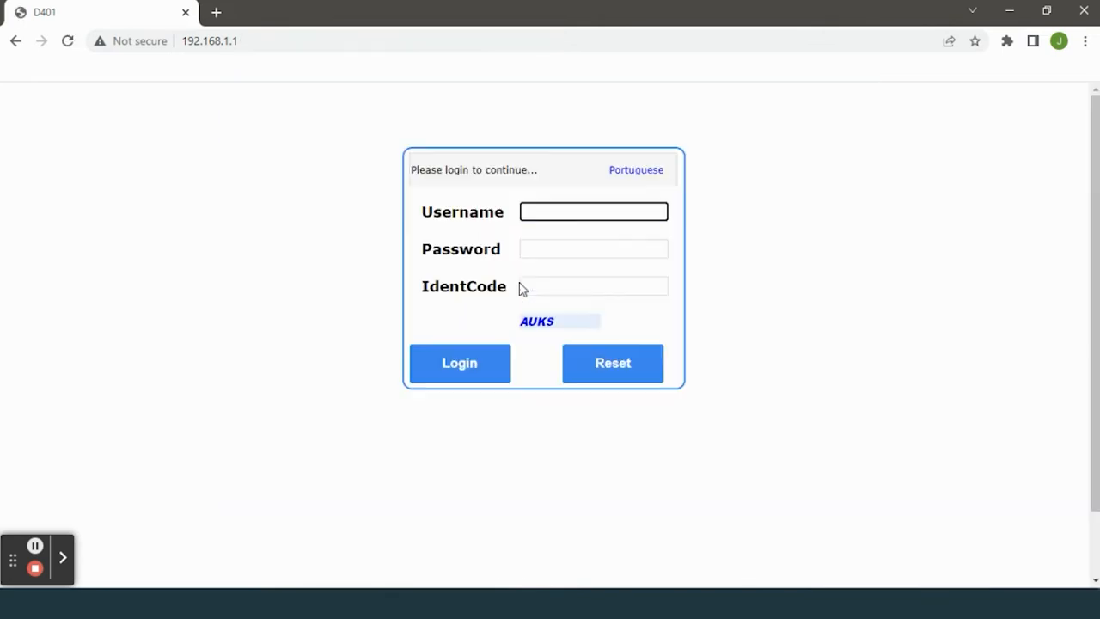
# Log back in as admin with the new password, reaching the device information page.
pyautogui.write('admin')
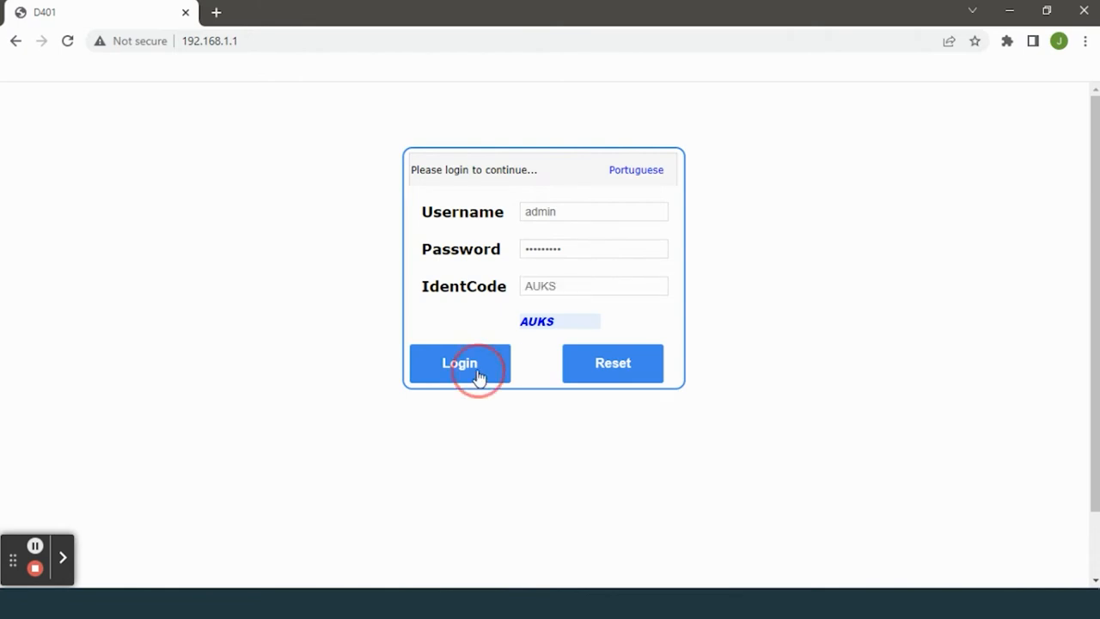
pyautogui.click(461, 363)
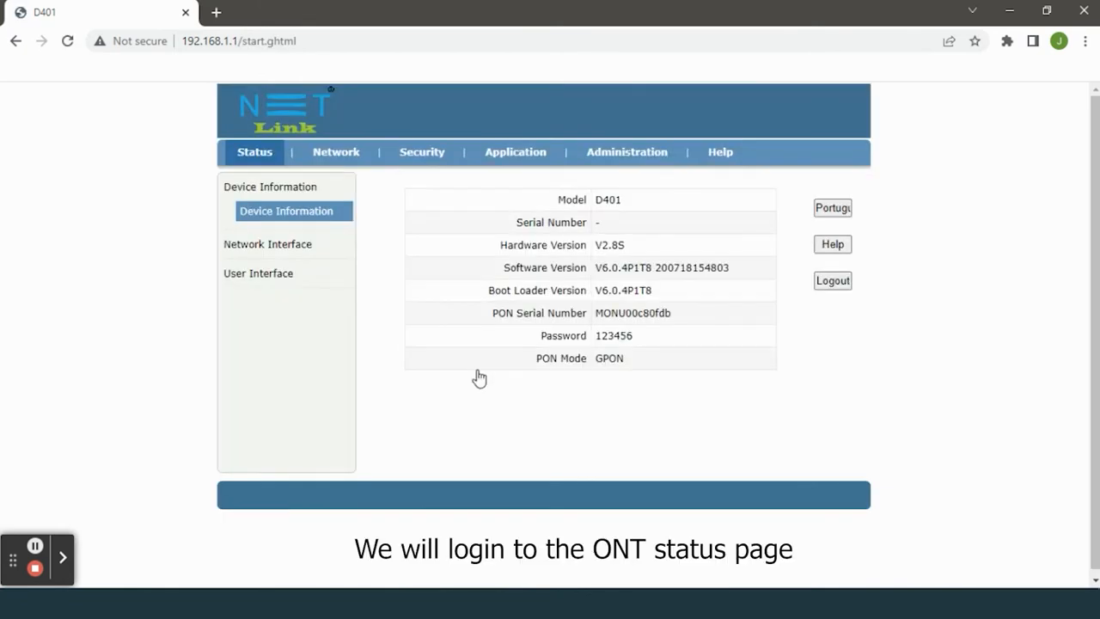
pyautogui.moveTo(464, 359)
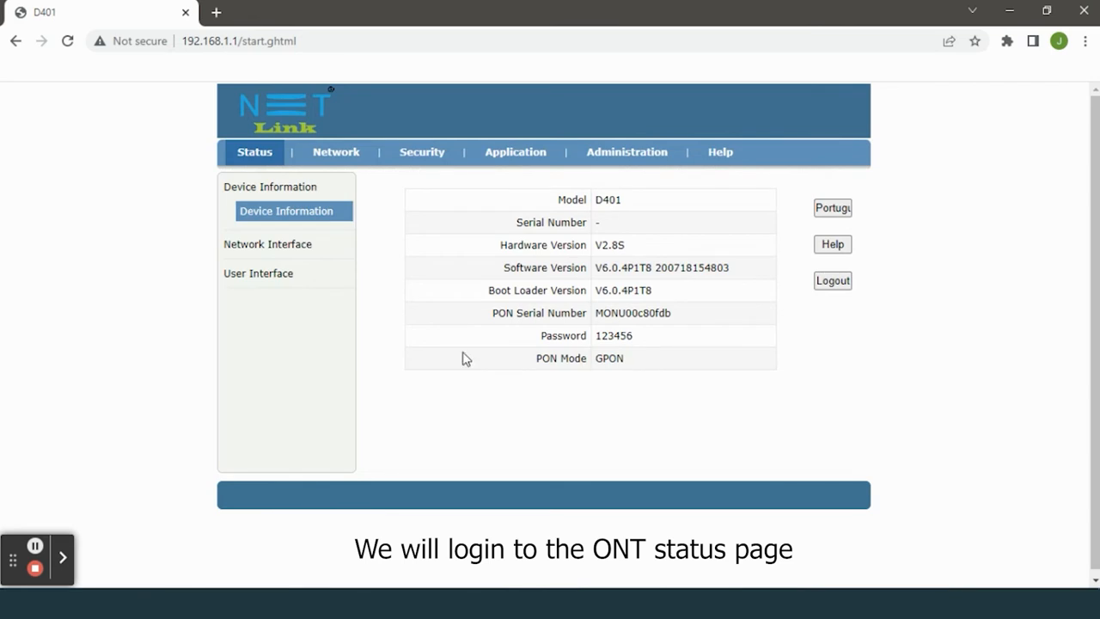
pyautogui.moveTo(593, 285)
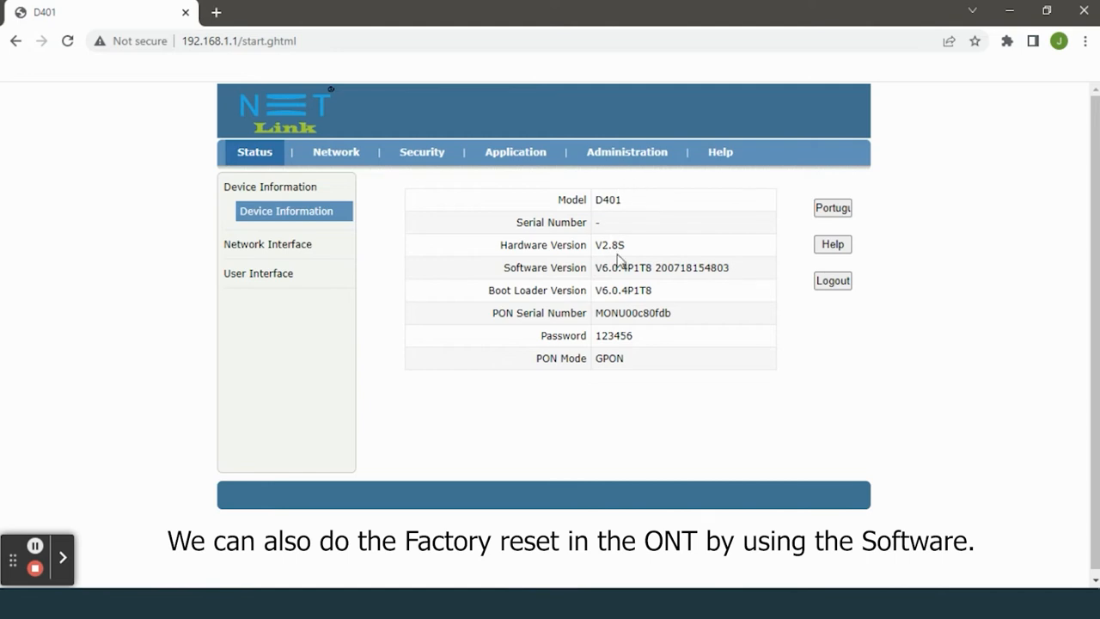
pyautogui.moveTo(626, 370)
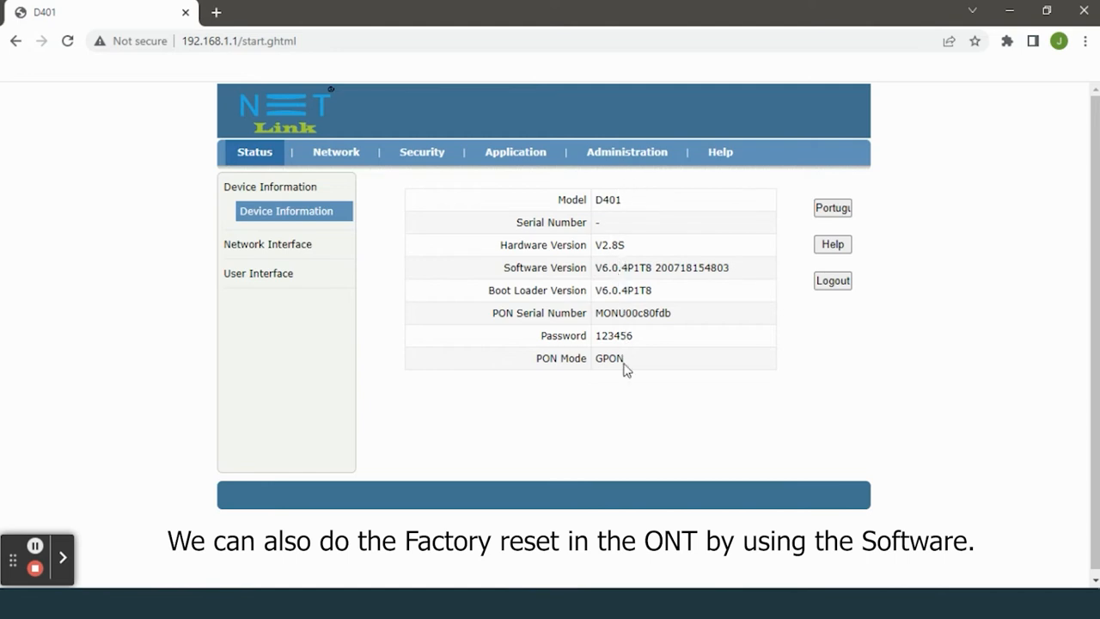
pyautogui.moveTo(626, 163)
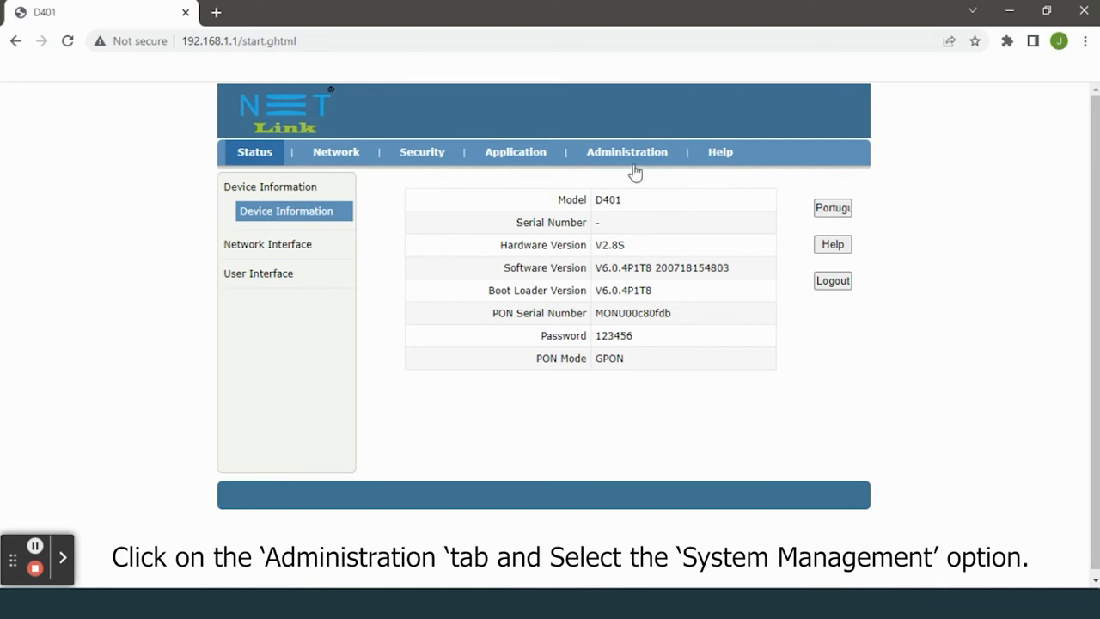
# Go to Administration > System Management showing reboot and restore options.
pyautogui.click(625, 152)
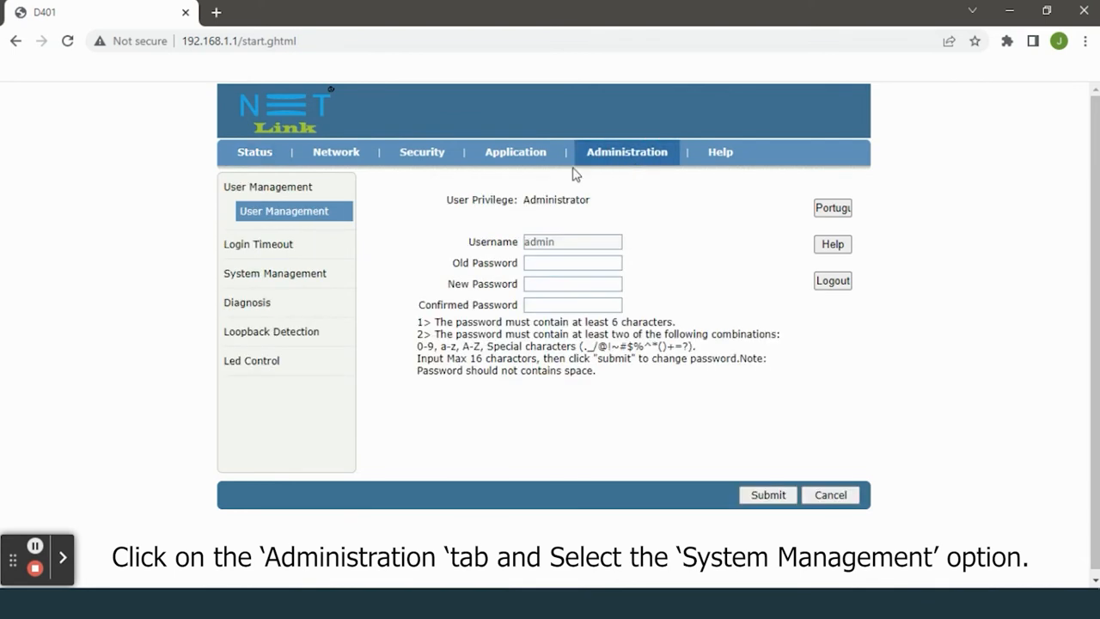
pyautogui.click(275, 271)
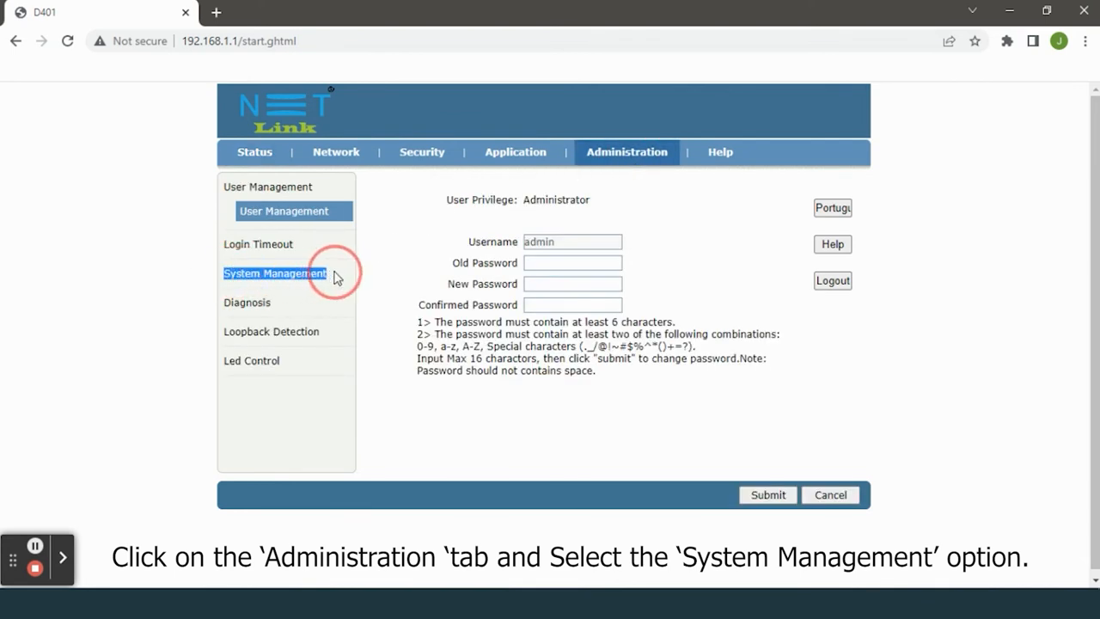
pyautogui.click(275, 273)
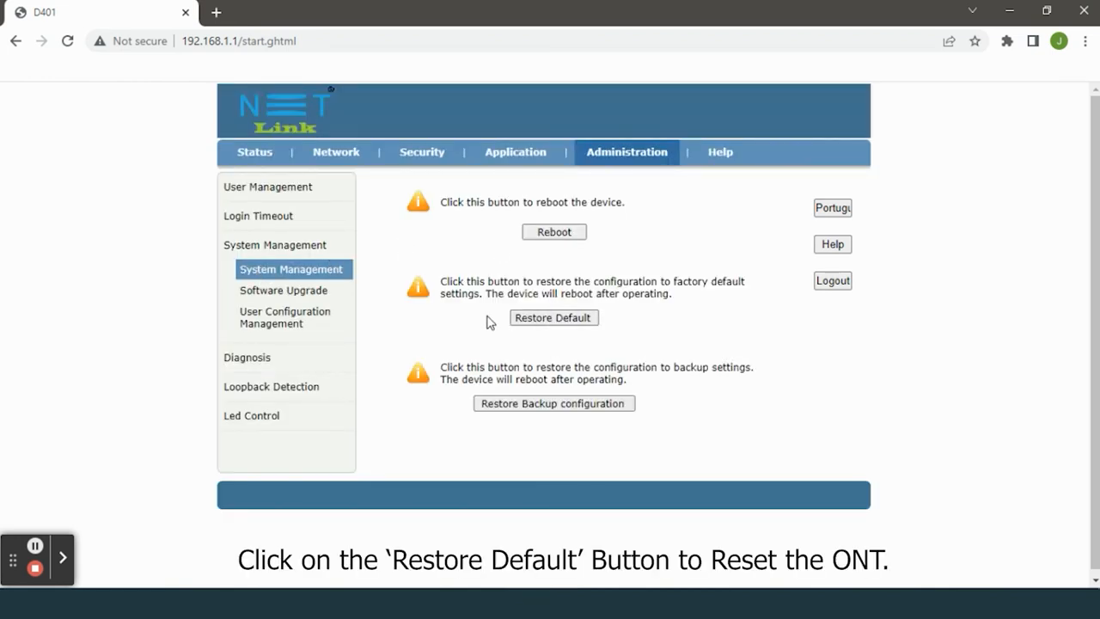
pyautogui.moveTo(480, 318)
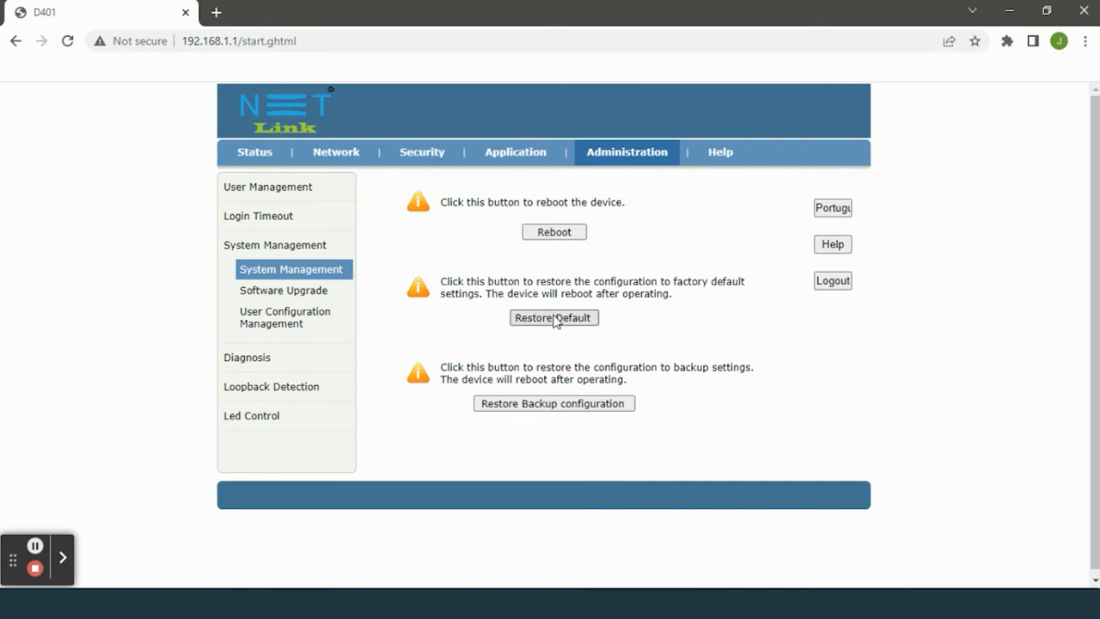
# Run Restore Default and confirm the Attention dialog to start the 3–4 minute reset.
pyautogui.click(553, 316)
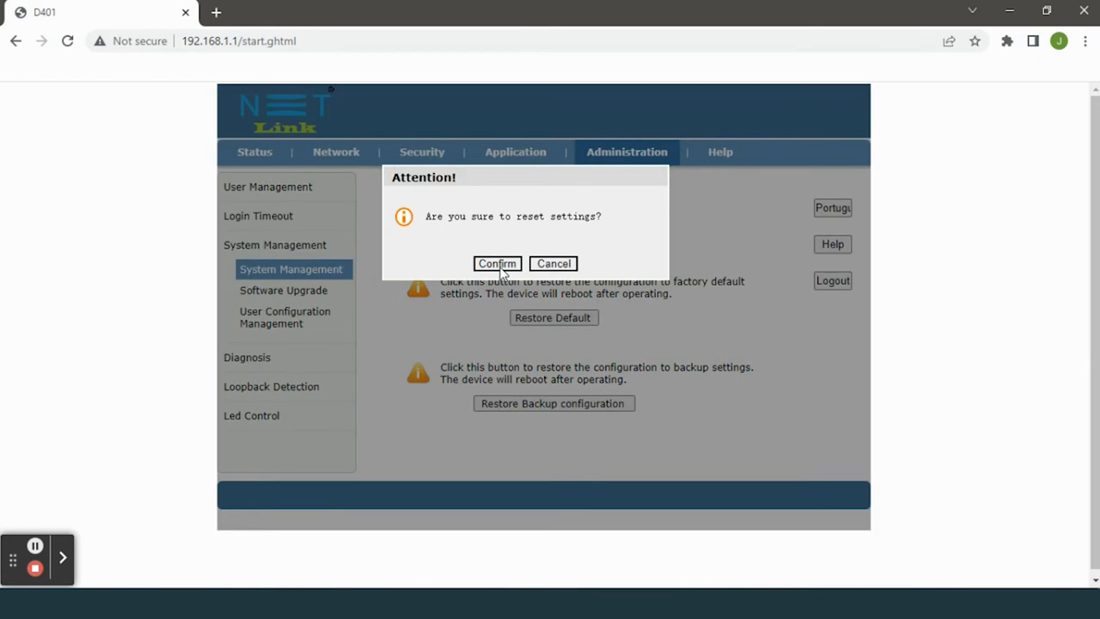
pyautogui.click(497, 263)
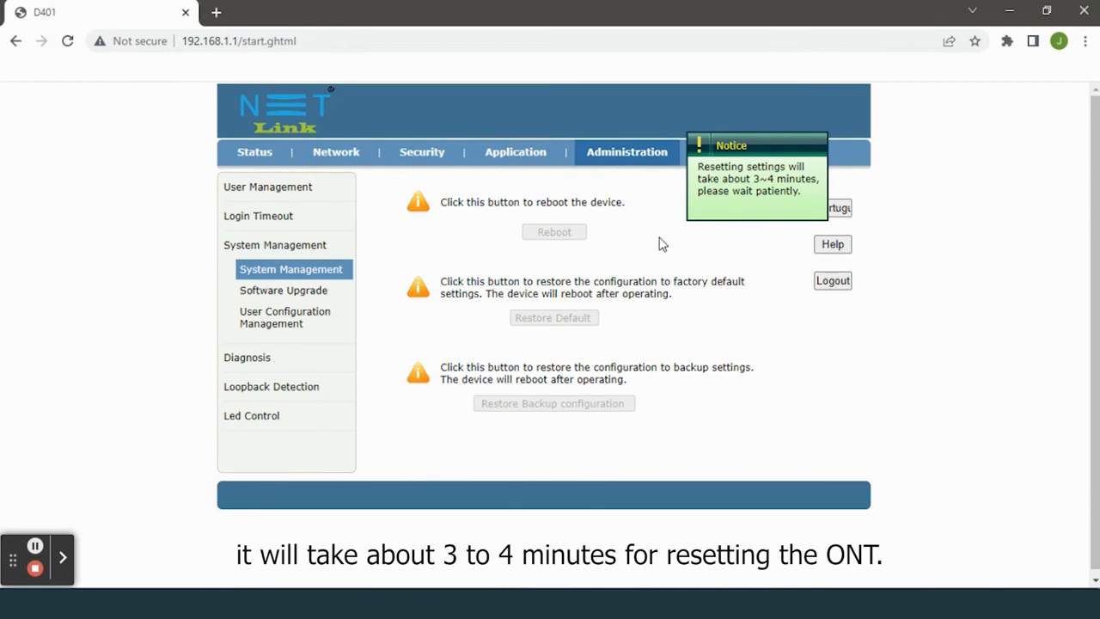
pyautogui.moveTo(313, 563)
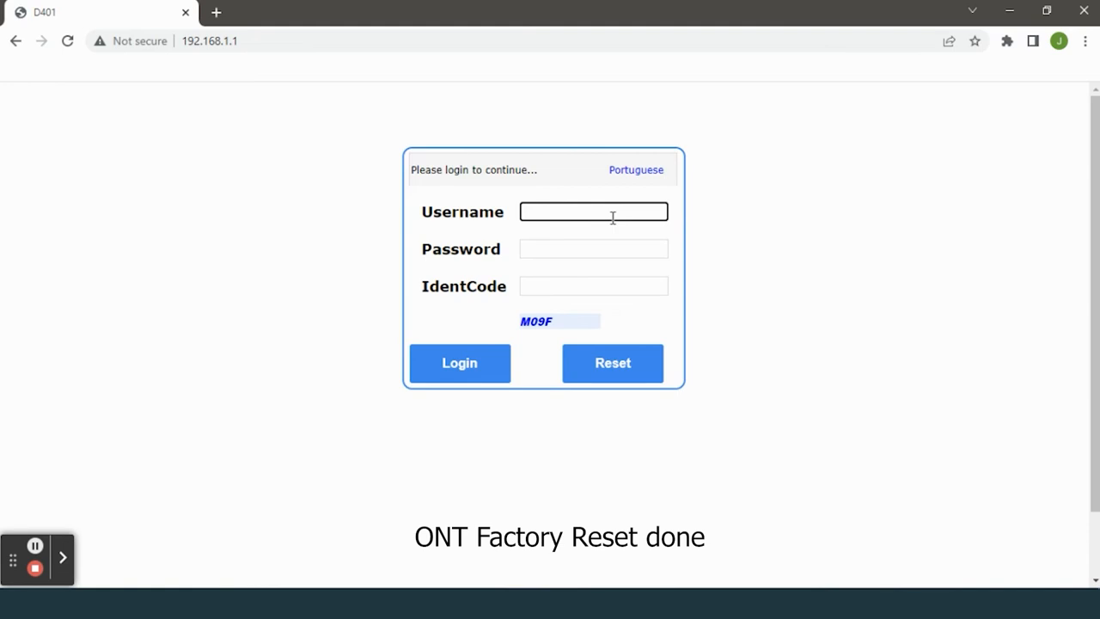
# Log in to the reset ONT as admin with default password and IdentCode M09F.
pyautogui.write('ad')
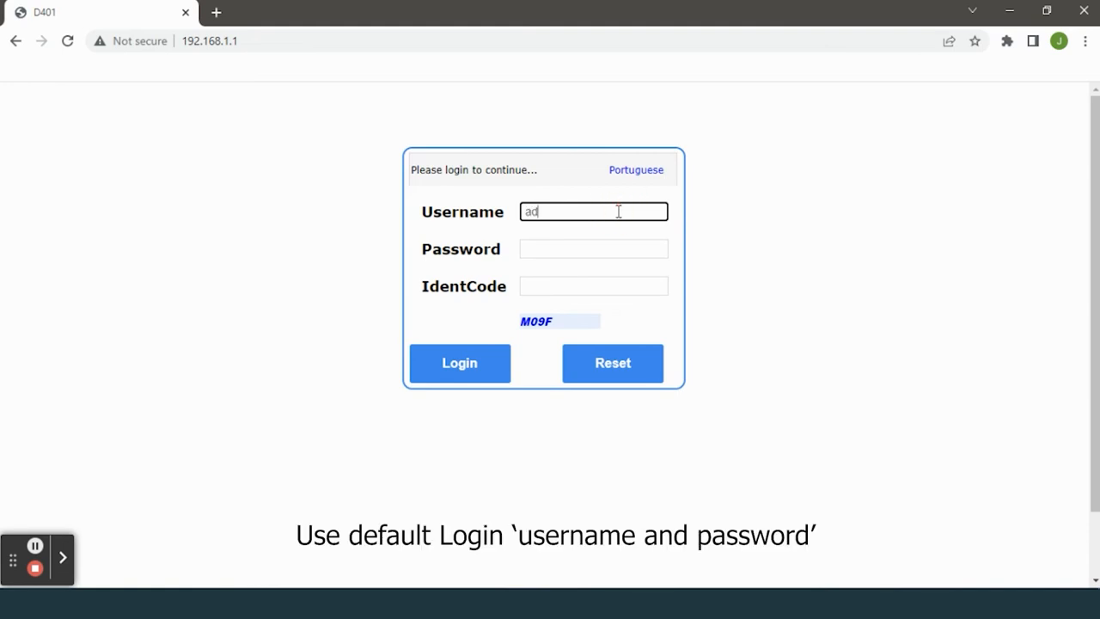
pyautogui.click(593, 250)
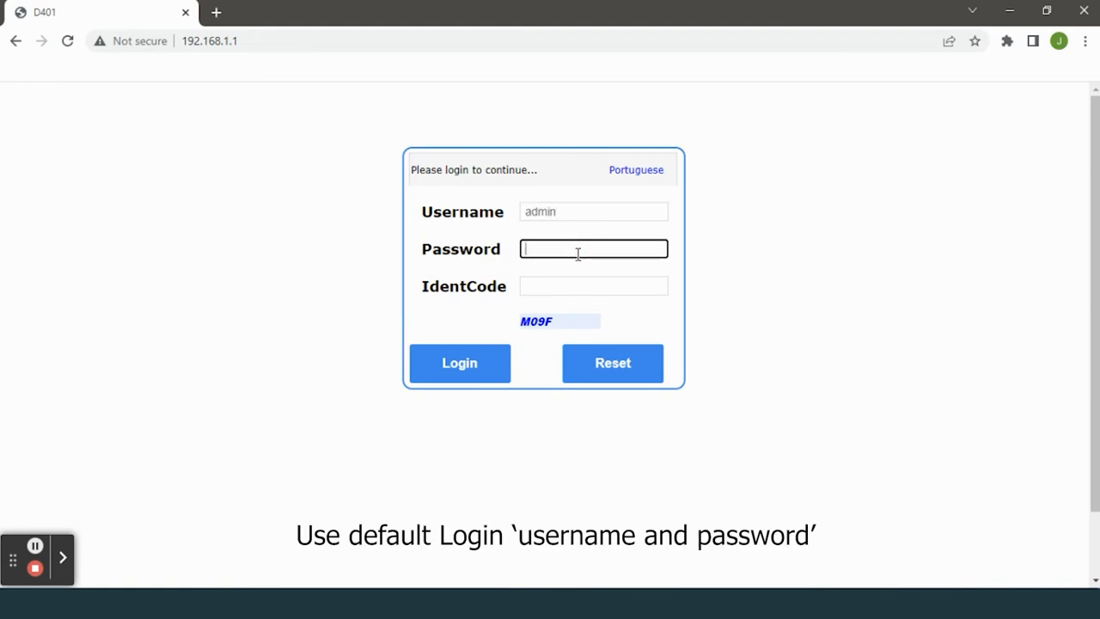
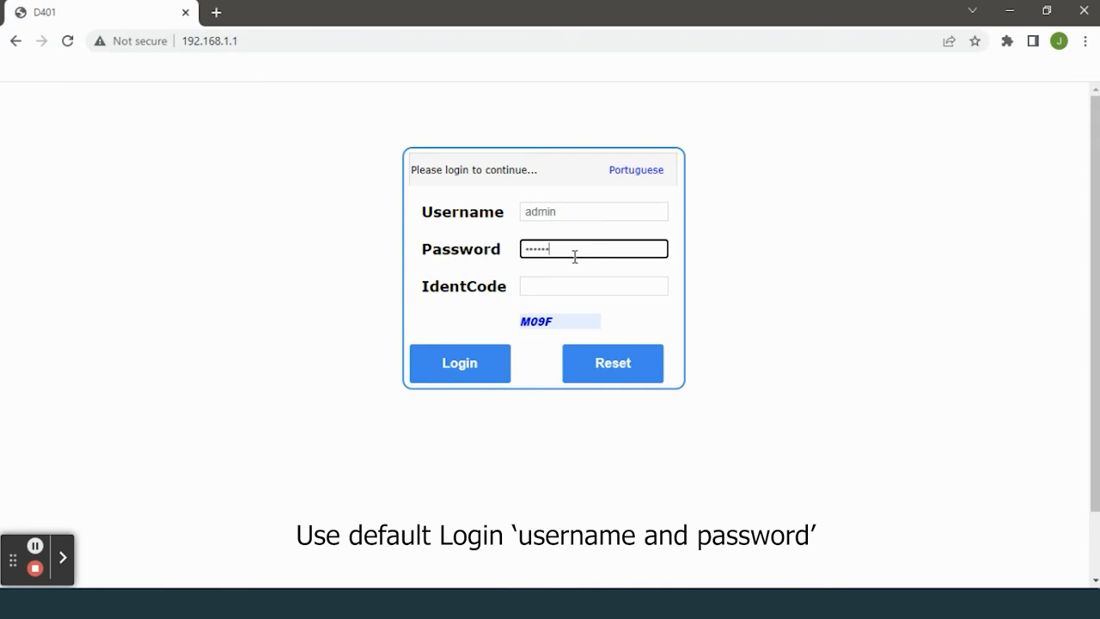
pyautogui.click(593, 286)
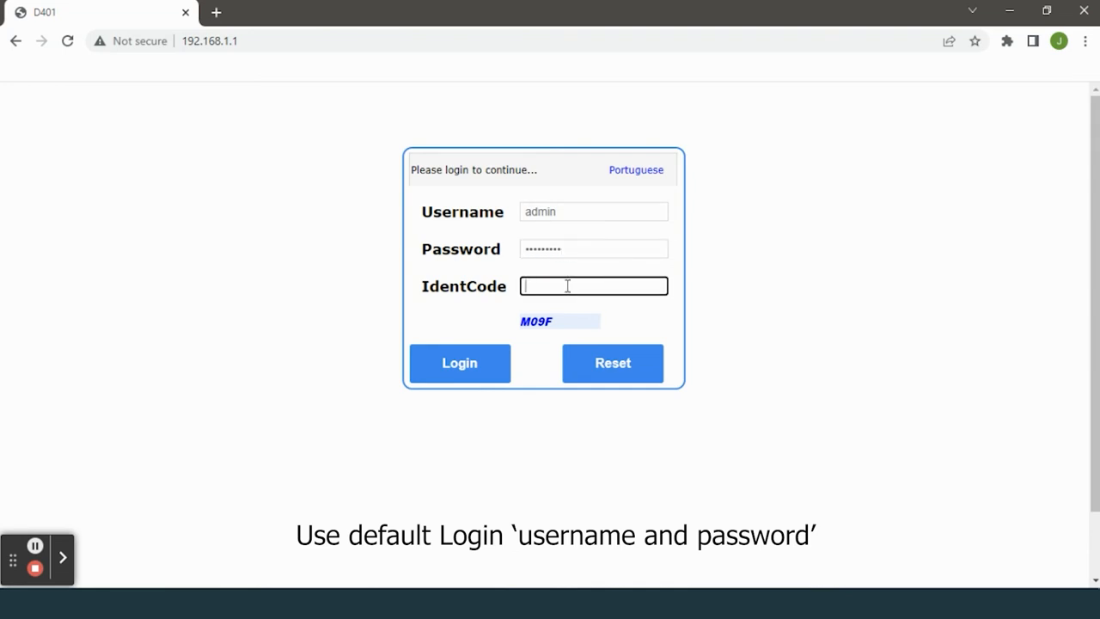
pyautogui.write('M09')
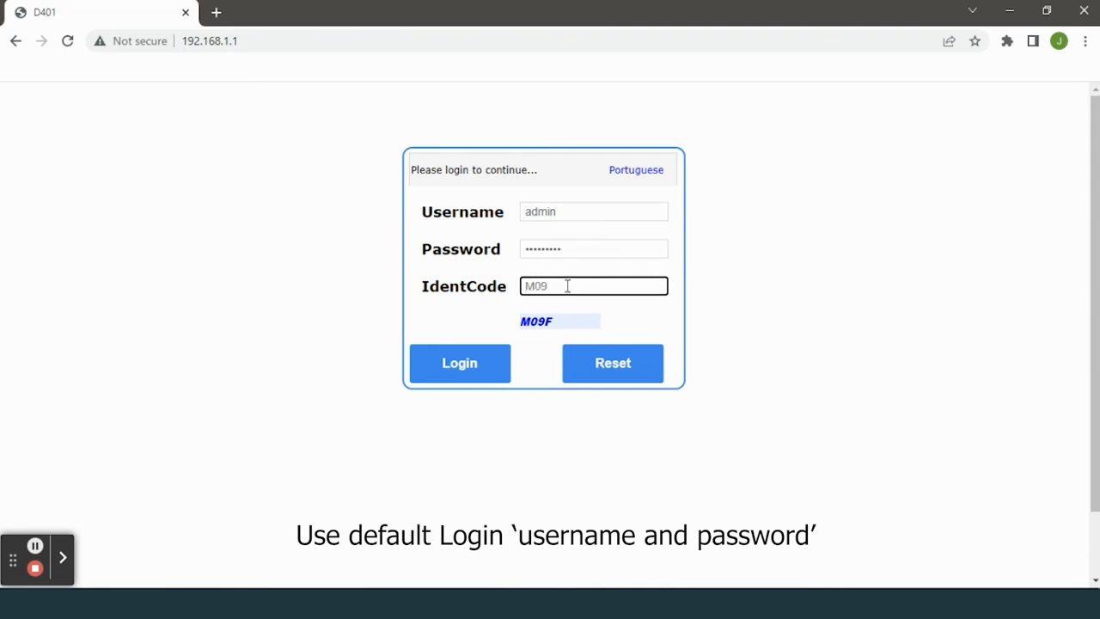
pyautogui.click(459, 363)
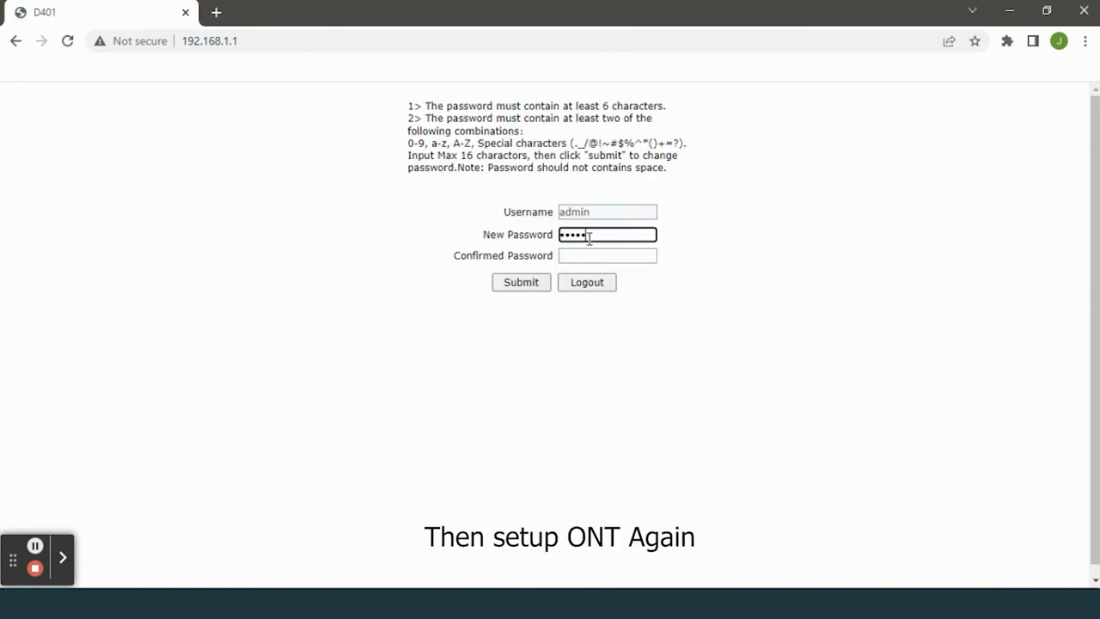